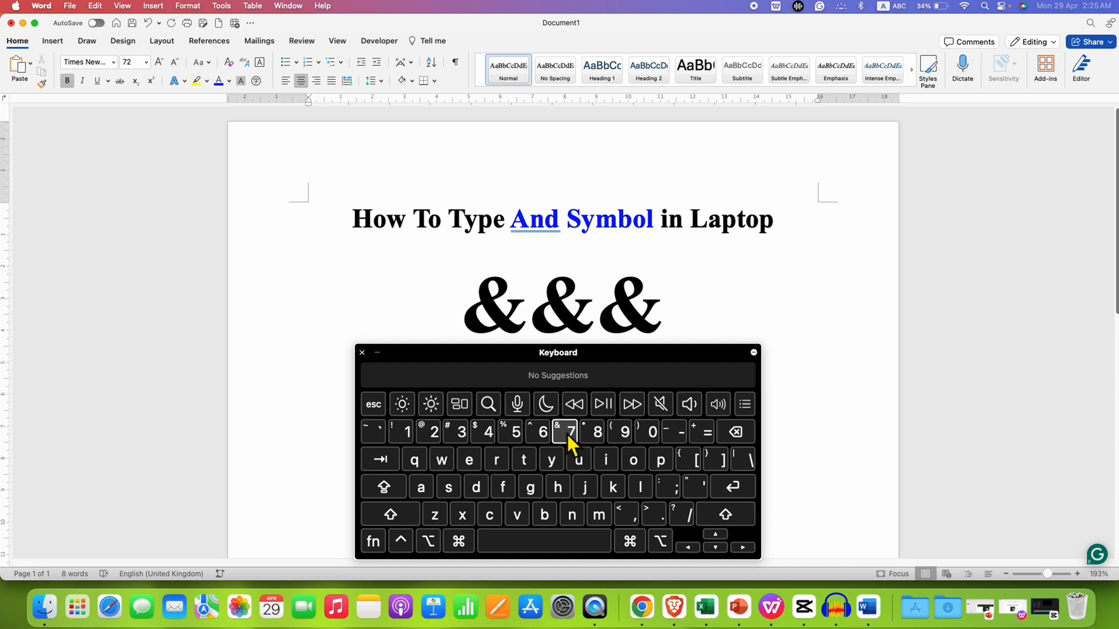
# Replace the stray 7 with a fourth large ampersand via Shift on the on-screen keyboard.
pyautogui.click(663, 300)
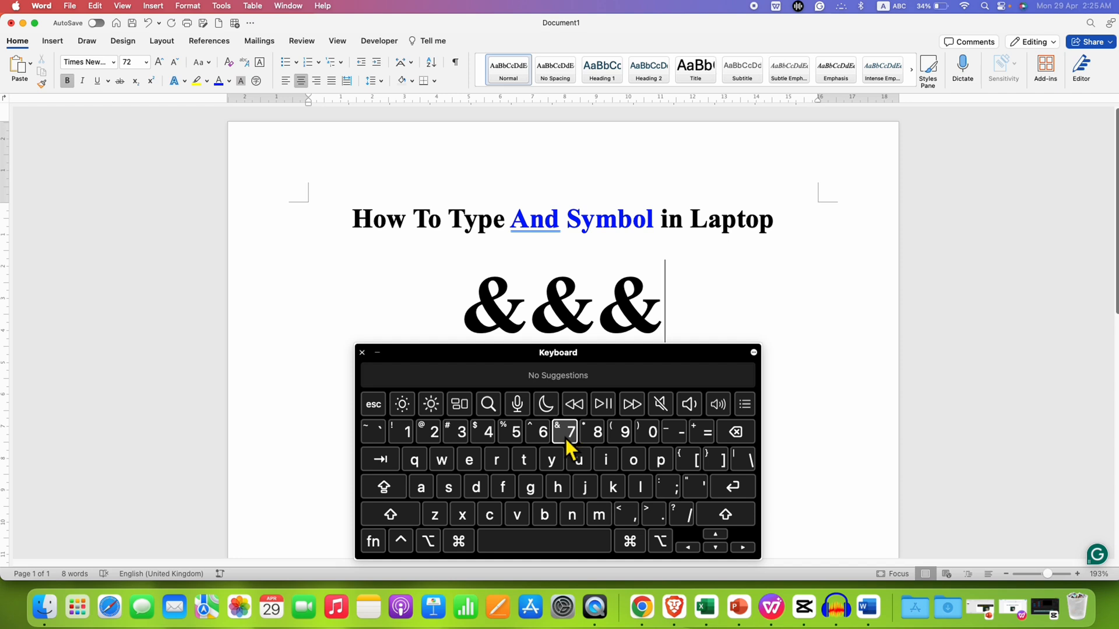
pyautogui.click(570, 432)
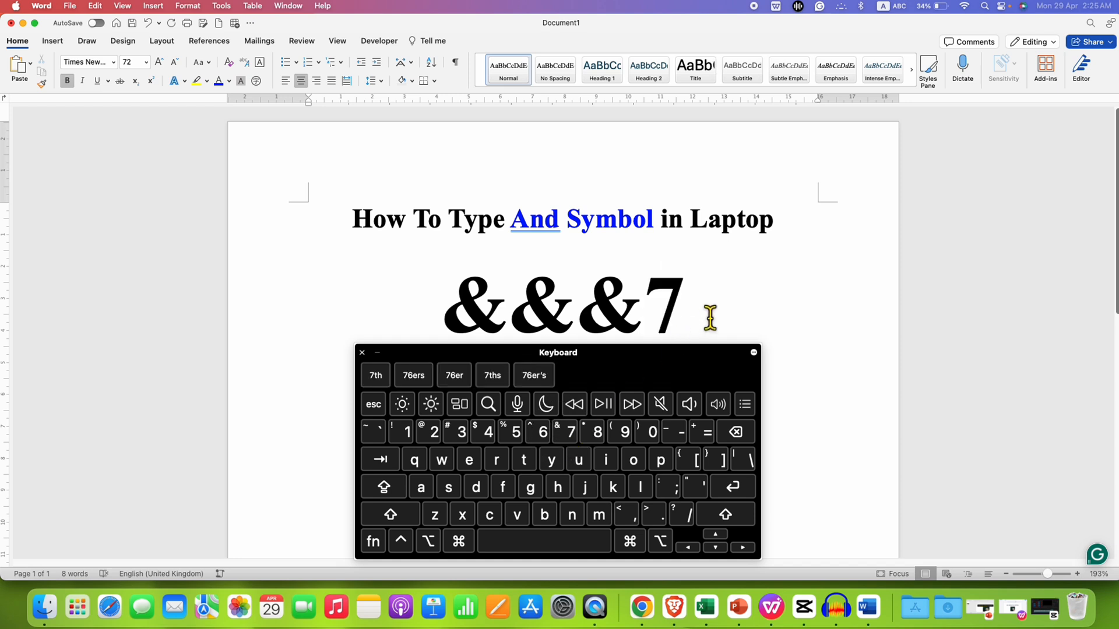
pyautogui.moveTo(586, 325)
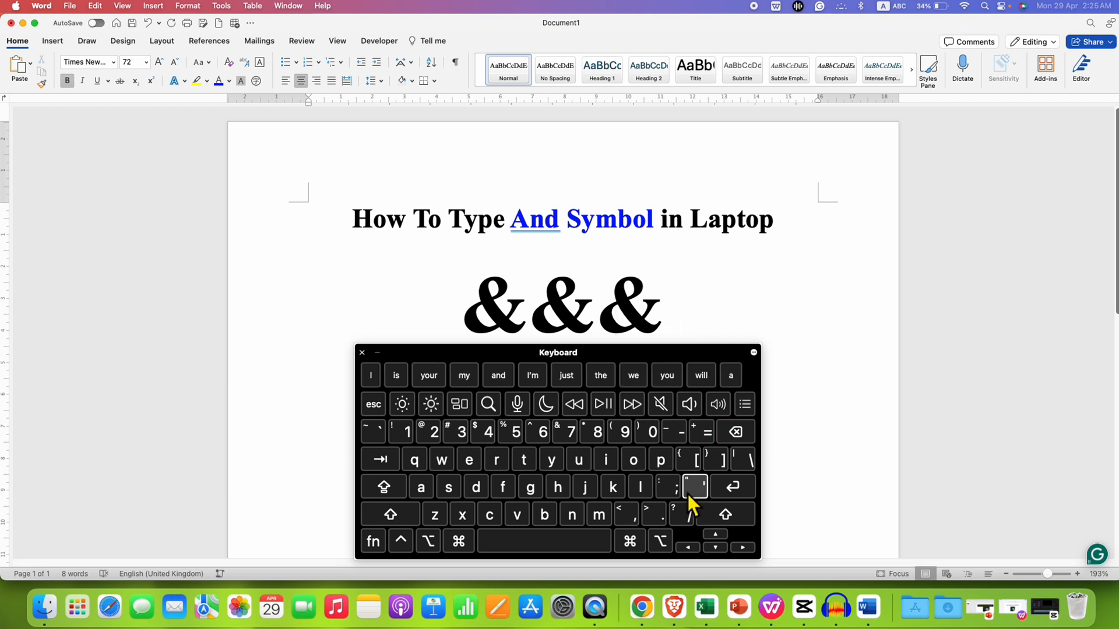
pyautogui.moveTo(724, 514)
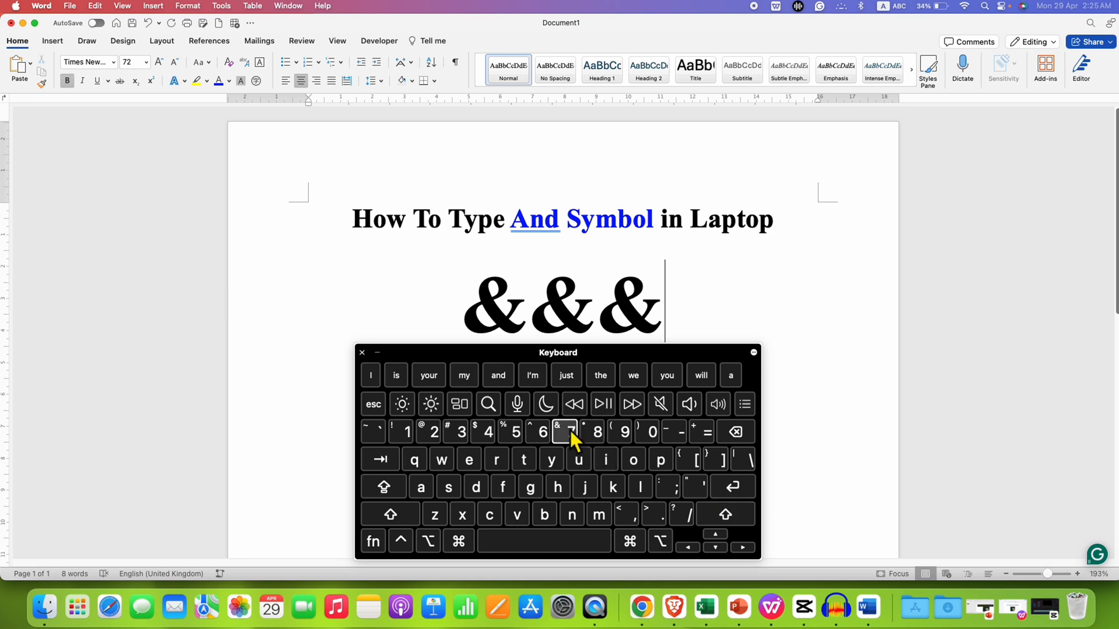
pyautogui.click(725, 514)
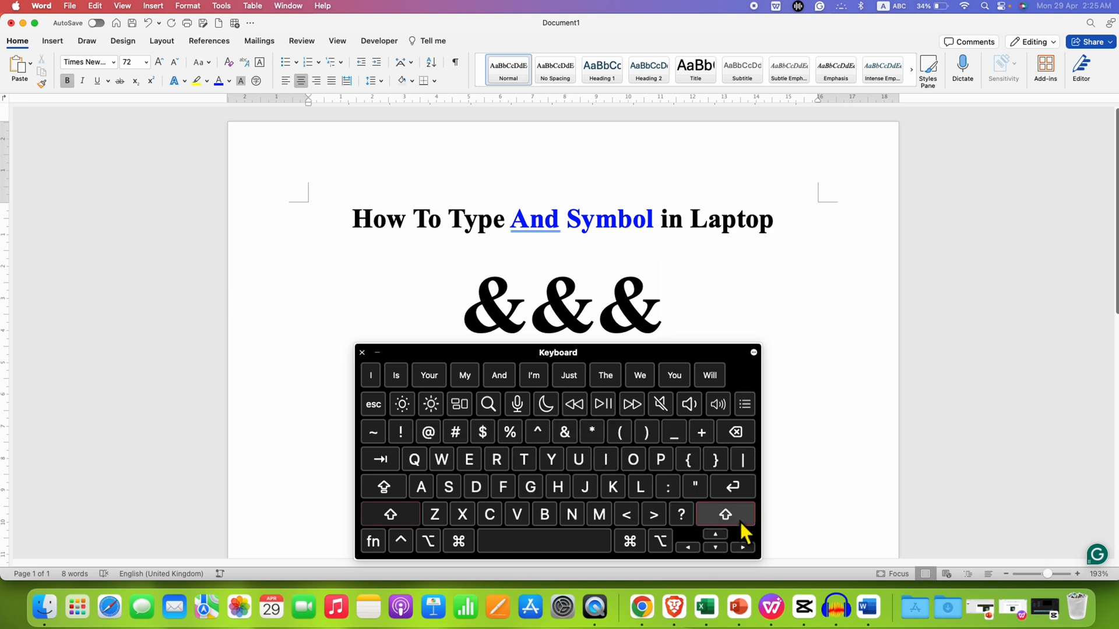
pyautogui.moveTo(564, 431)
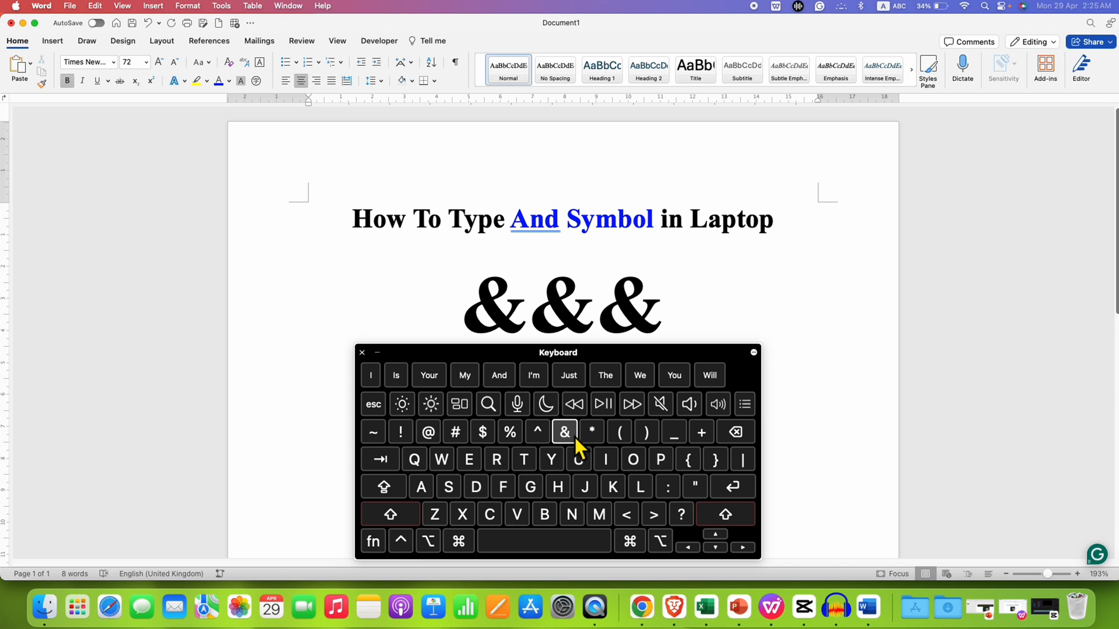
pyautogui.click(563, 431)
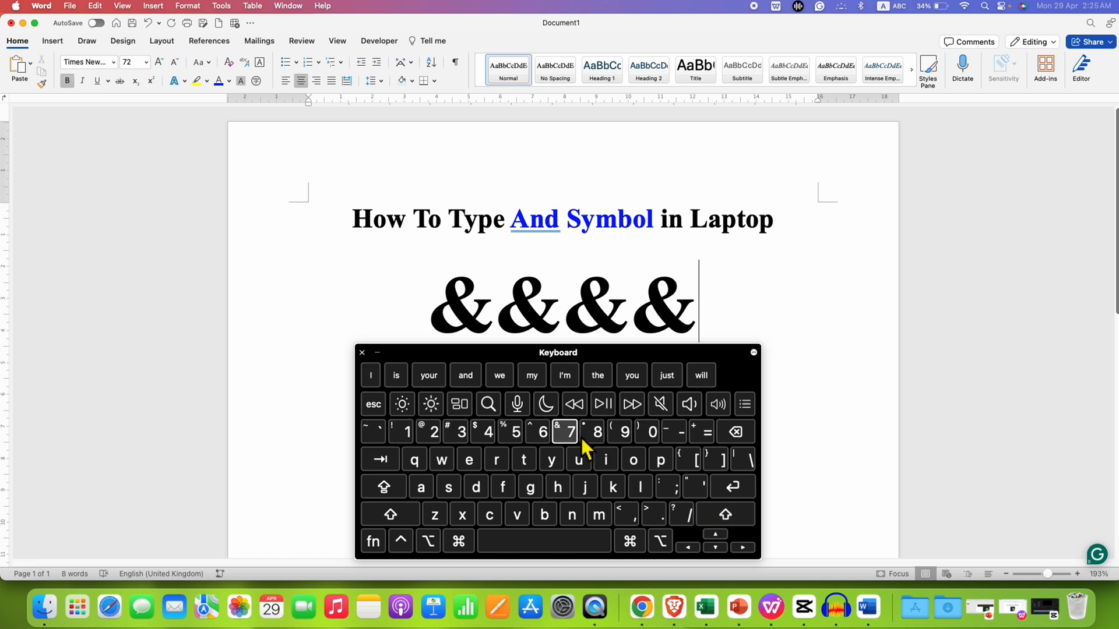
pyautogui.click(362, 352)
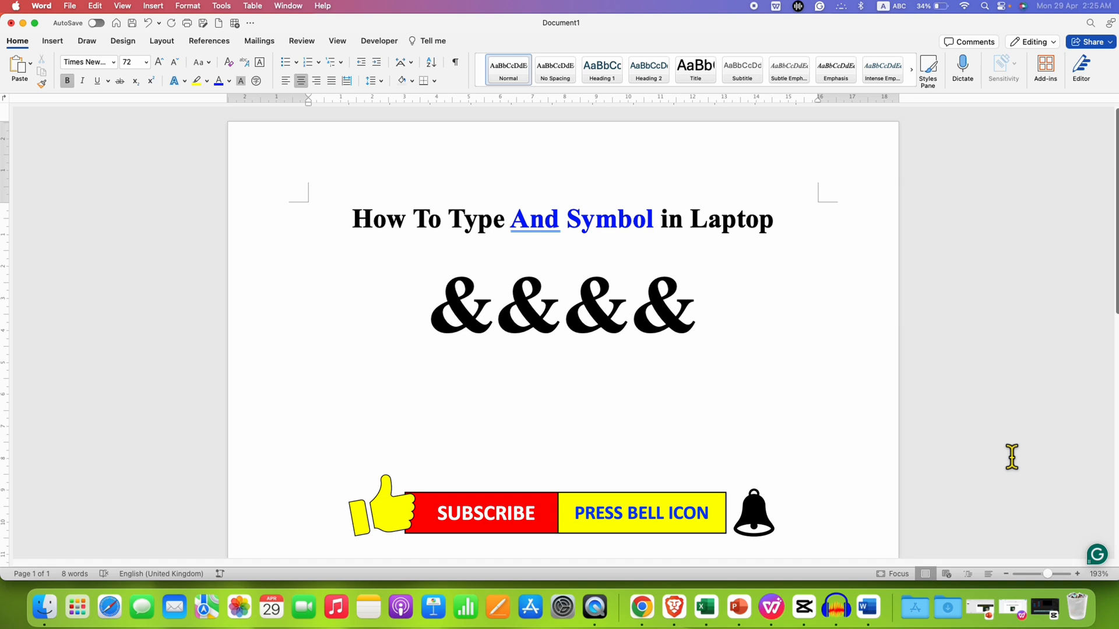
# Place the insertion point after the four ampersands on the Word page.
pyautogui.click(698, 303)
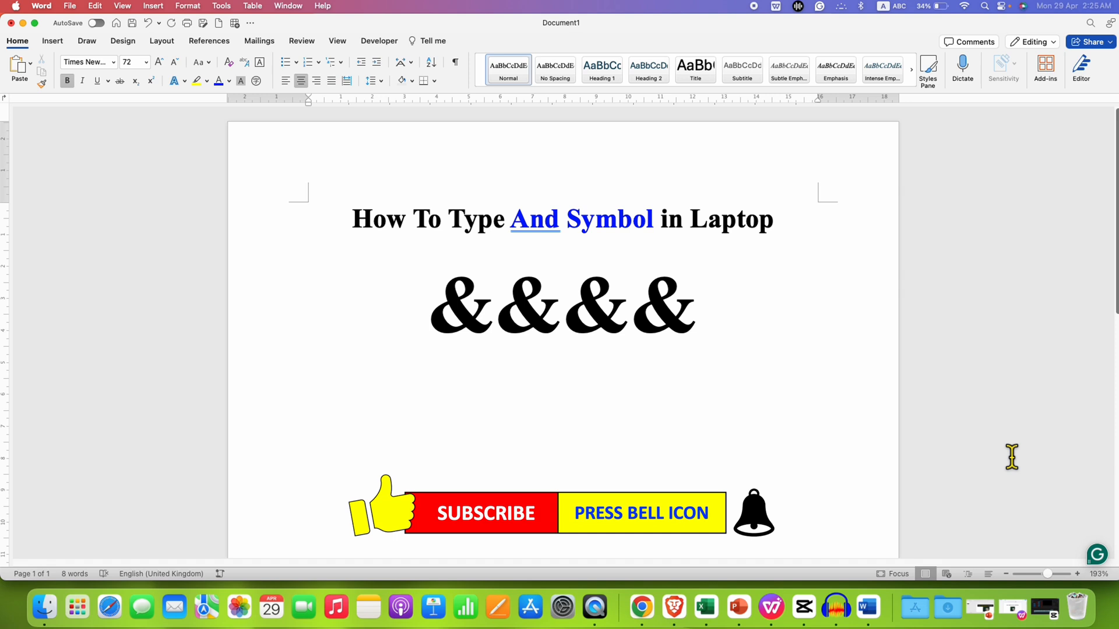
pyautogui.click(699, 305)
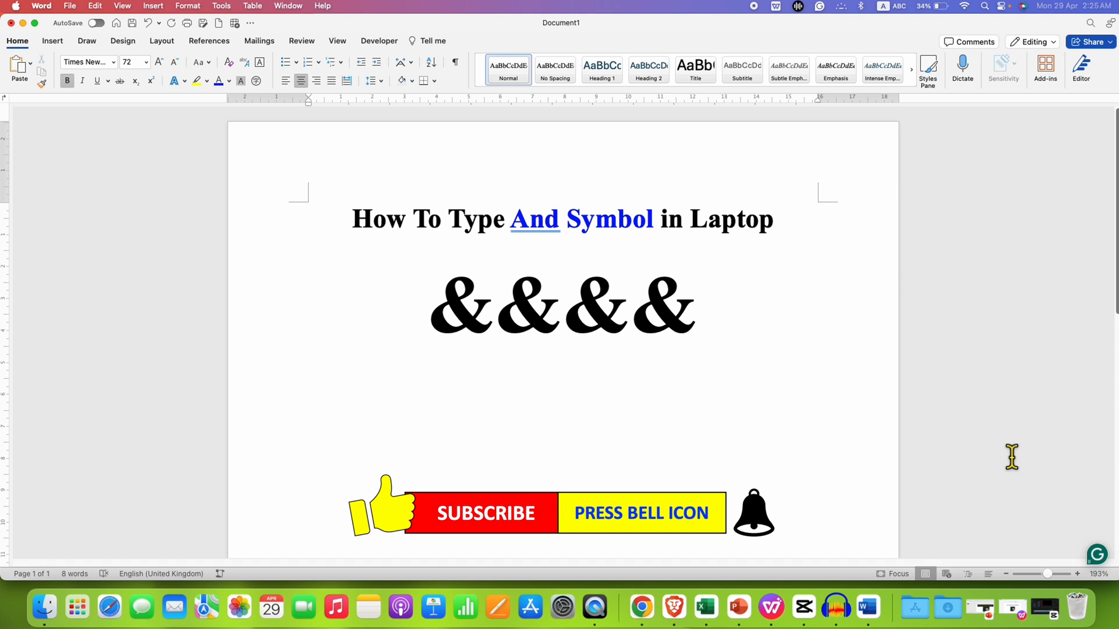
pyautogui.click(698, 304)
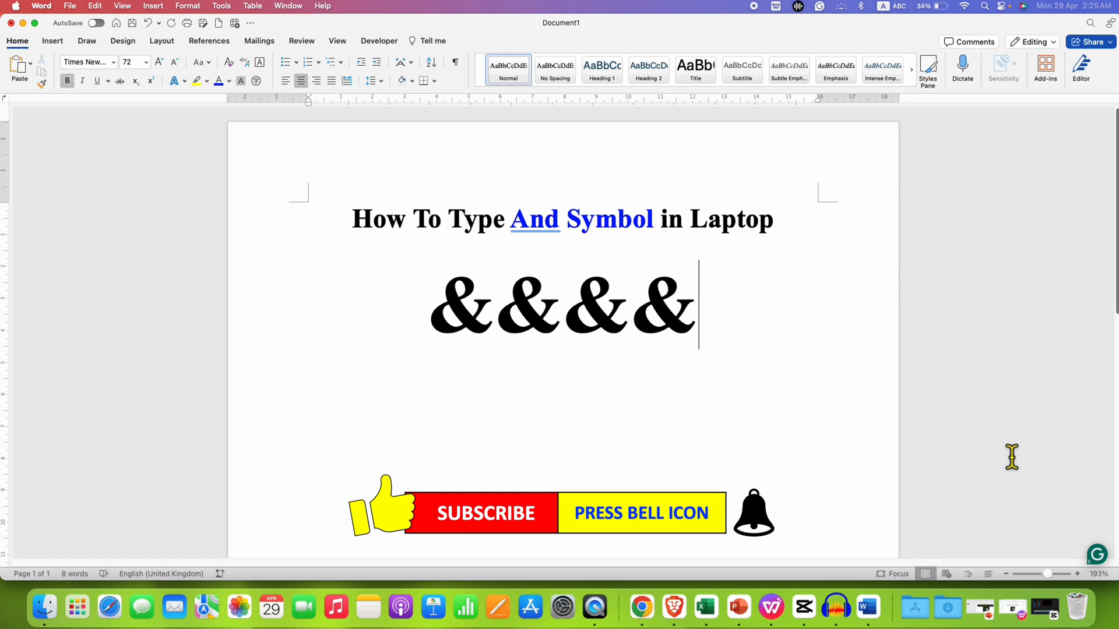
pyautogui.moveTo(1024, 383)
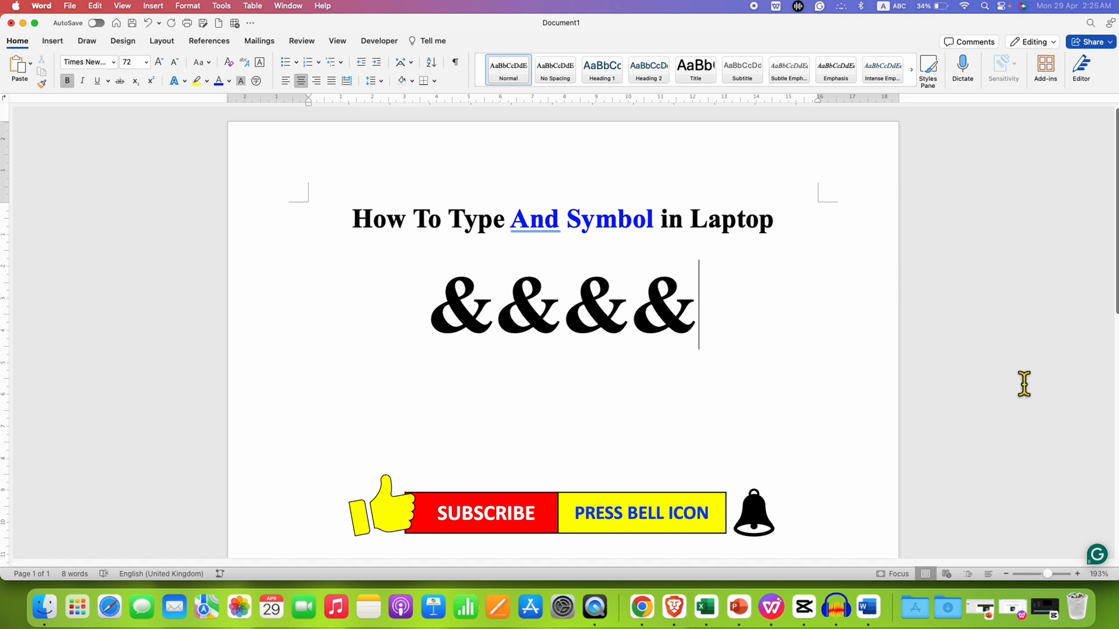